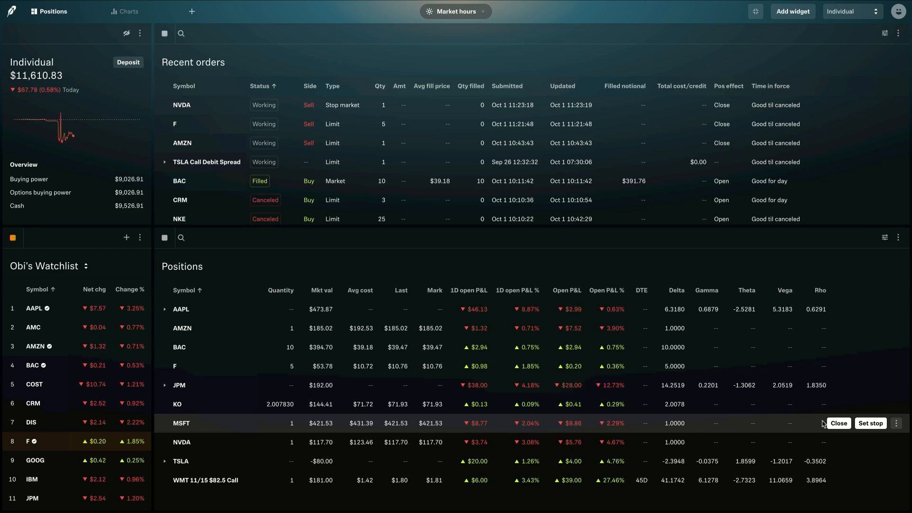
Step: Start a closing order for the 1-share MSFT position from the Positions widget
left_click(838, 424)
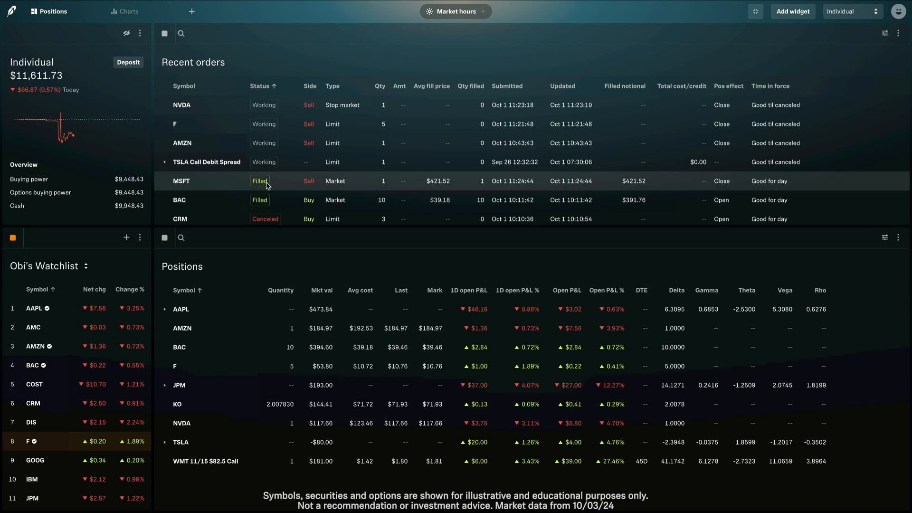
mouse_move(194, 424)
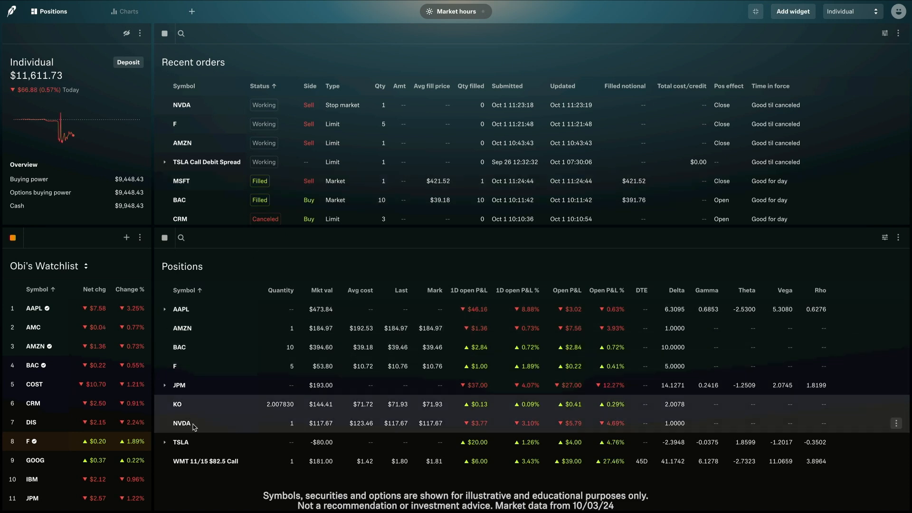